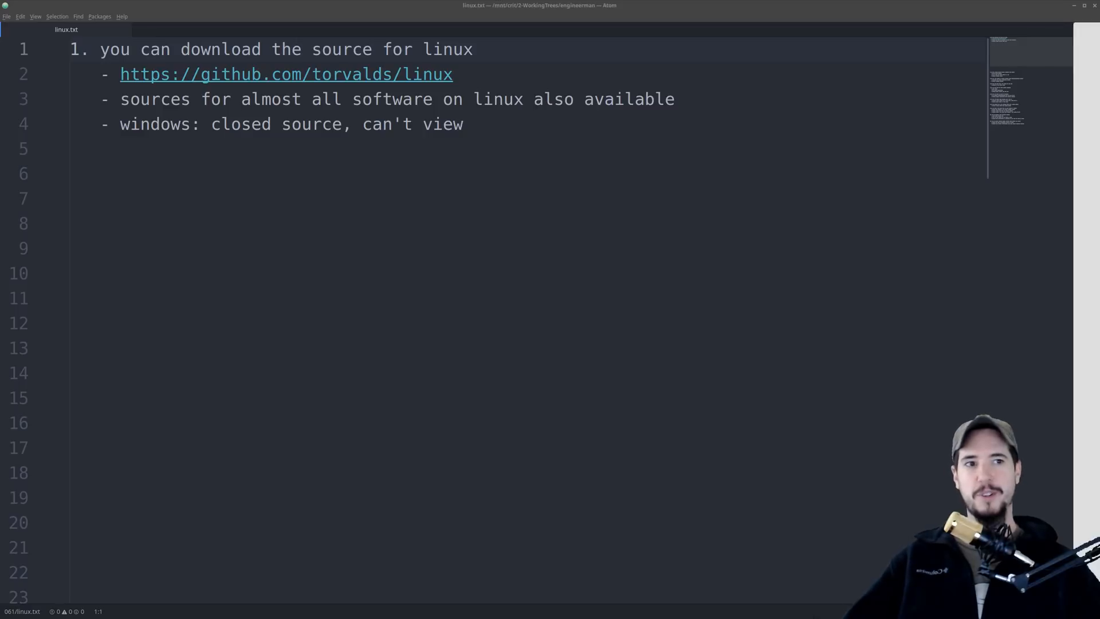
Open the github.com/torvalds/linux kernel repository linked from the first advantage.
{"action": "left_click", "coordinate": [285, 74]}
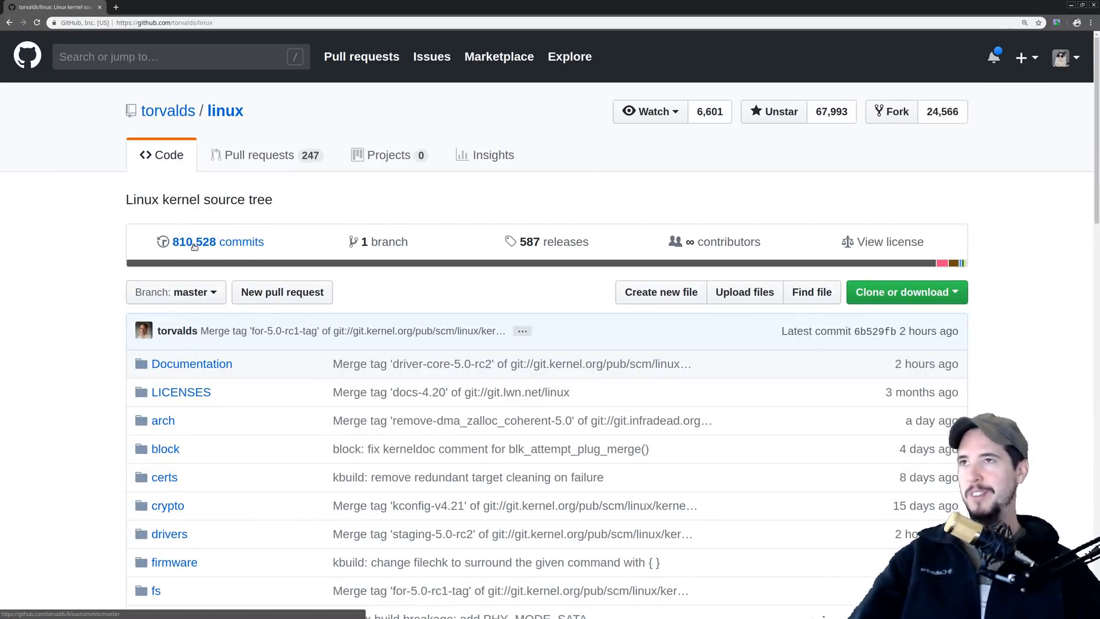
{"action": "mouse_move", "coordinate": [463, 408]}
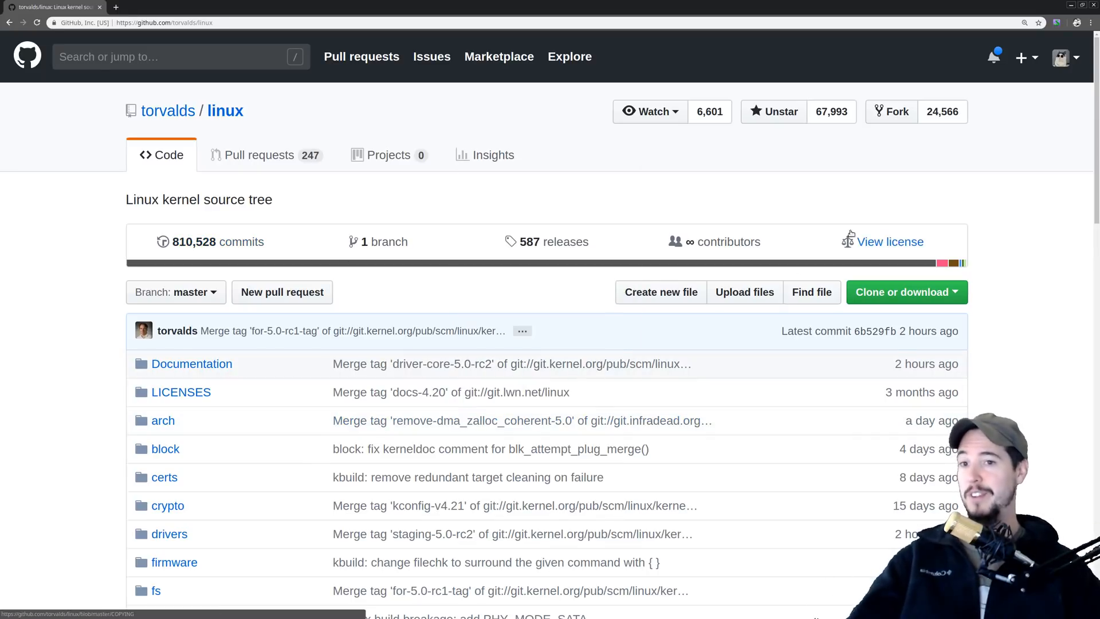
{"action": "mouse_move", "coordinate": [984, 211]}
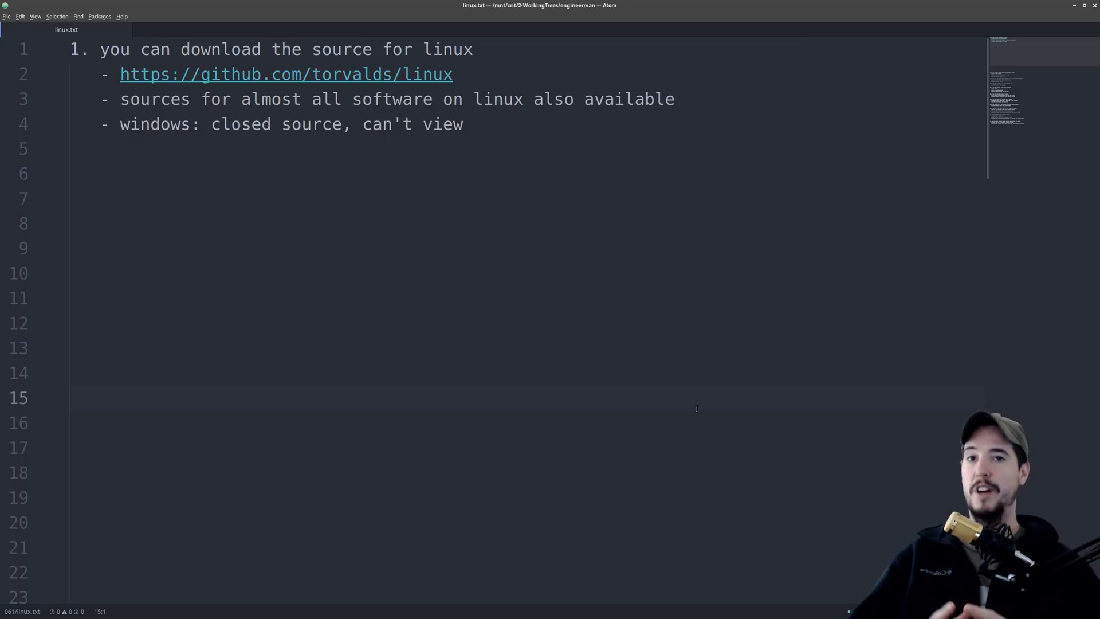
Add advantage 2: updates install without rebooting, noting most software, kernel above 4.0, and Windows.
{"action": "left_click", "coordinate": [73, 397]}
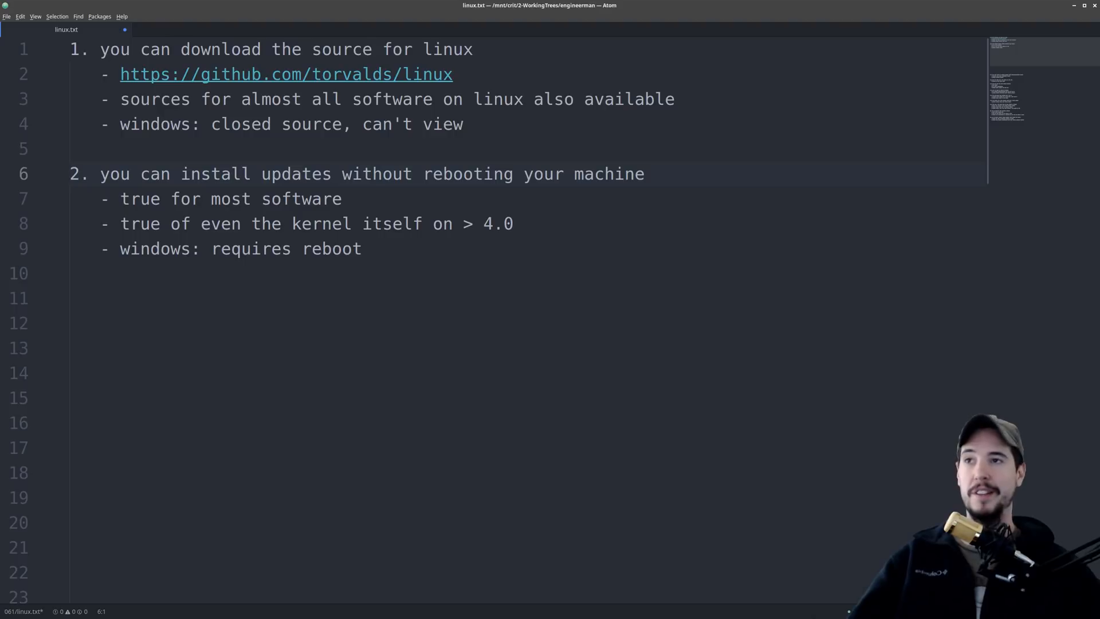
Add advantage 3: plug in devices without hunting drivers, except specialized hardware, unlike Windows.
{"action": "left_click", "coordinate": [69, 173]}
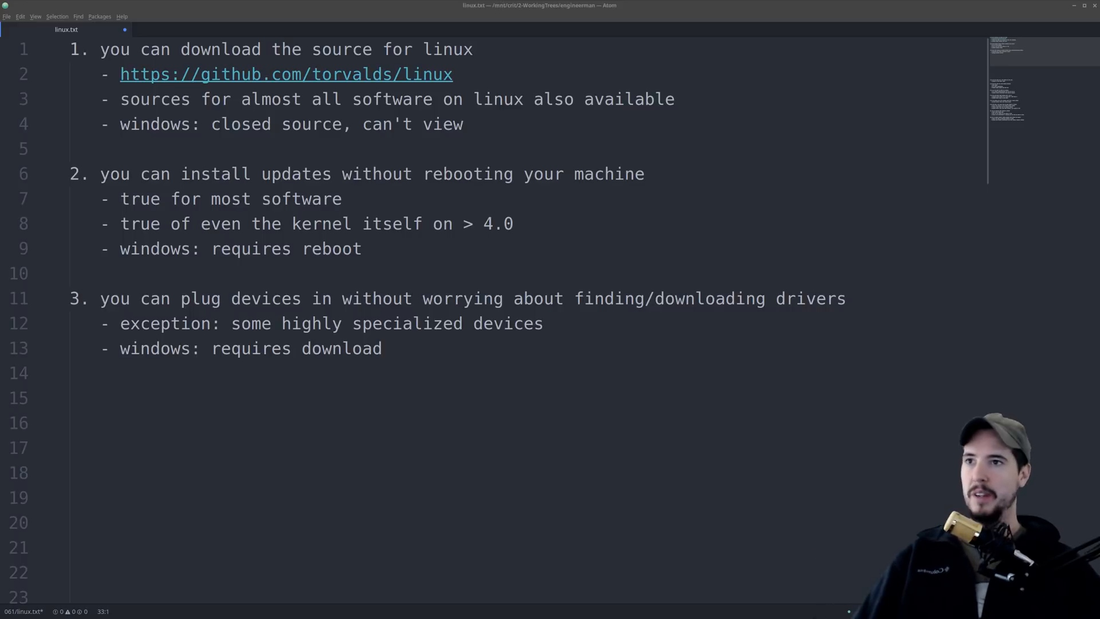
Bring the torvalds/linux page forward and scroll to its releases and contributors.
{"action": "left_click", "coordinate": [285, 74]}
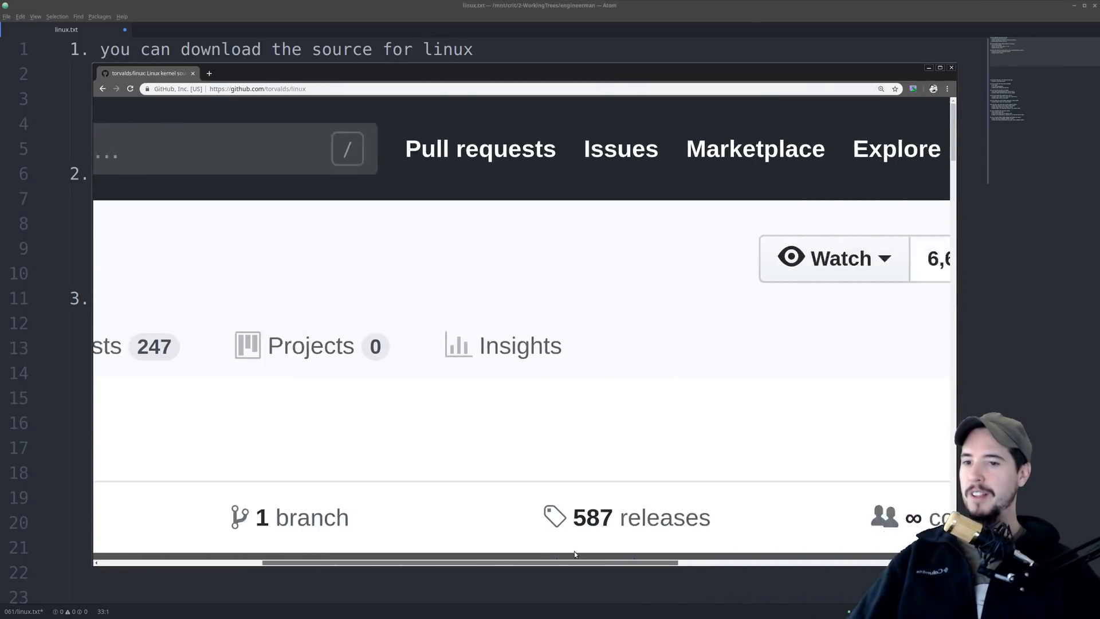
{"action": "scroll", "scroll_direction": "down", "scroll_amount": 3}
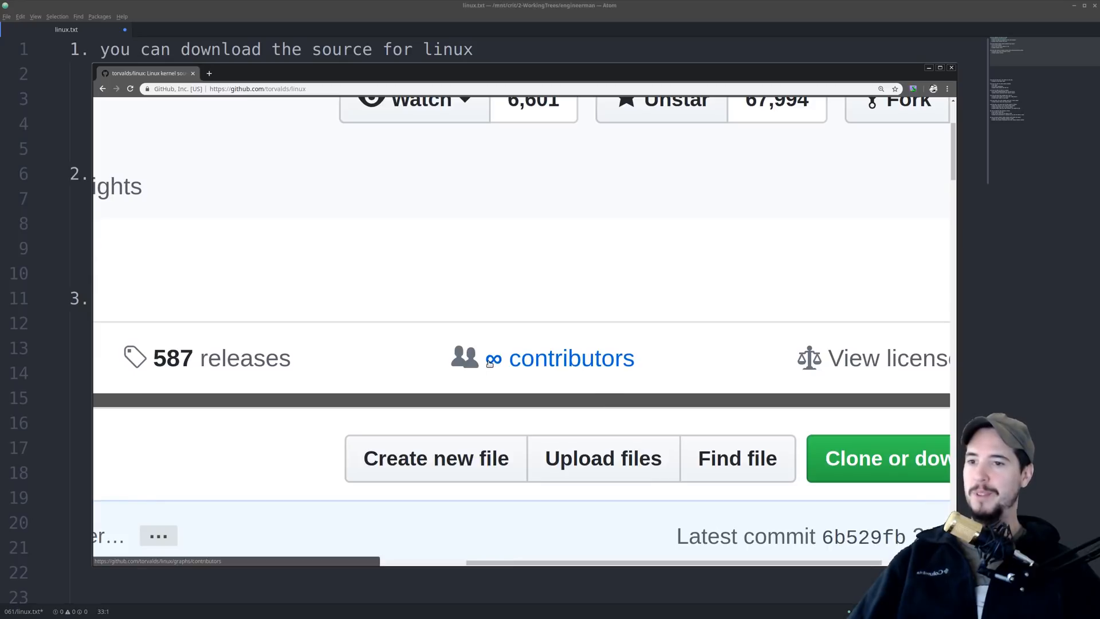
{"action": "mouse_move", "coordinate": [502, 368]}
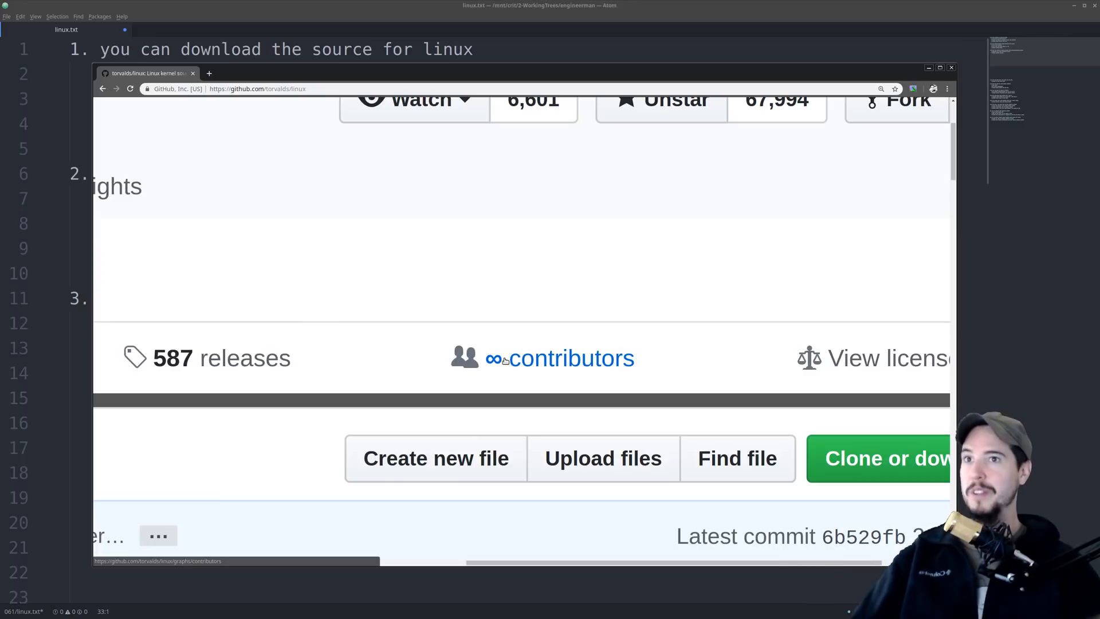
{"action": "mouse_move", "coordinate": [257, 146]}
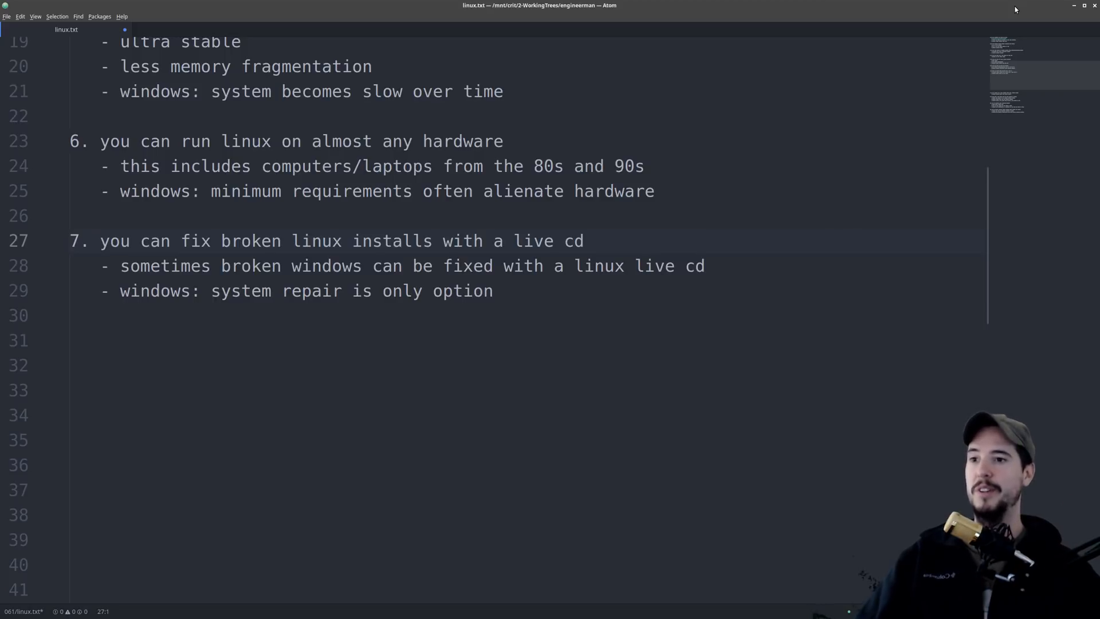
Add advantage 8: update all software with one command, while Windows Update only updates Windows.
{"action": "left_click", "coordinate": [70, 240]}
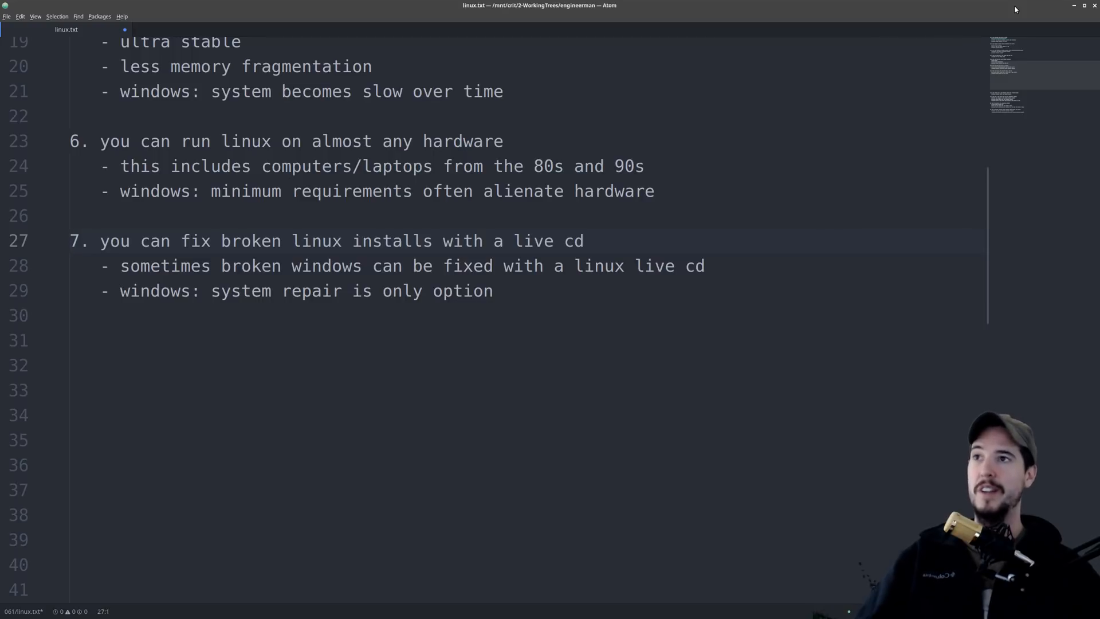
{"action": "left_click", "coordinate": [71, 241]}
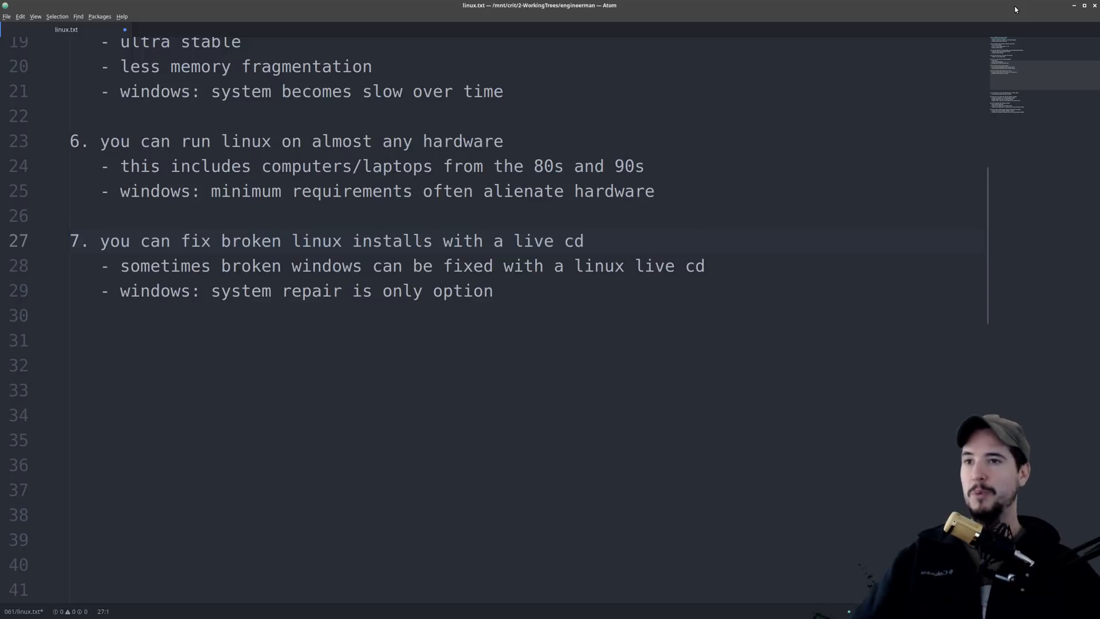
{"action": "left_click", "coordinate": [74, 241]}
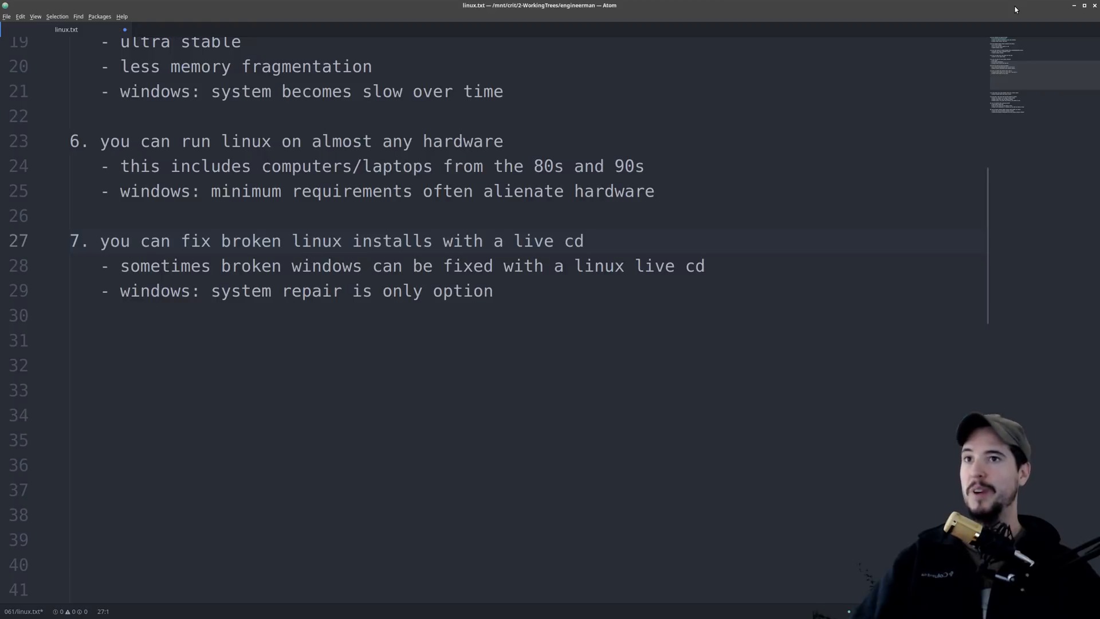
{"action": "left_click", "coordinate": [69, 241]}
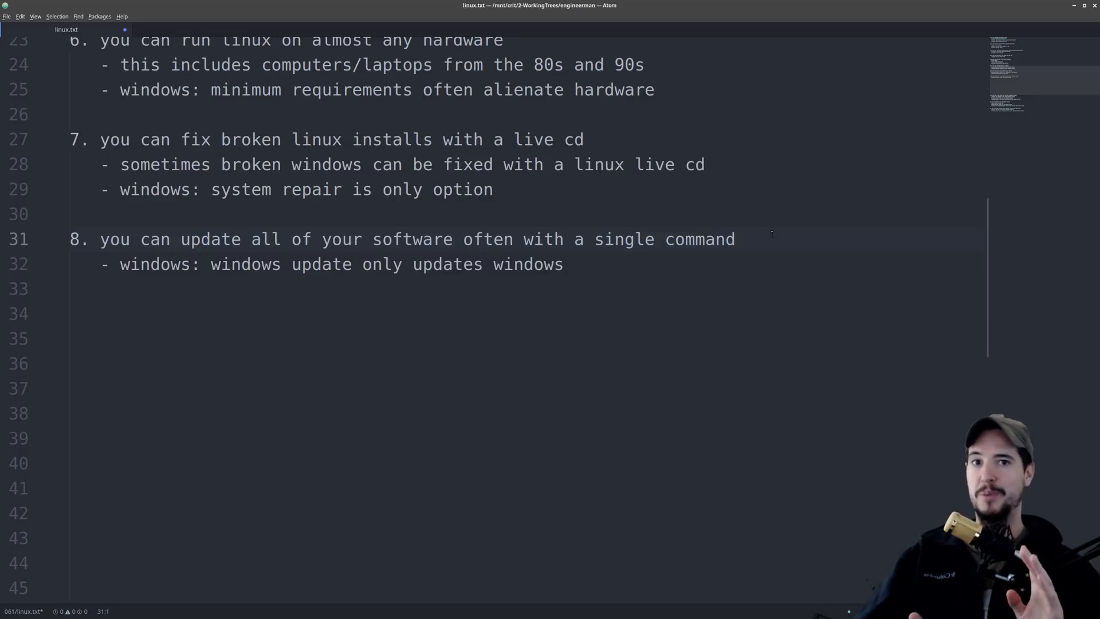
{"action": "left_click", "coordinate": [70, 238]}
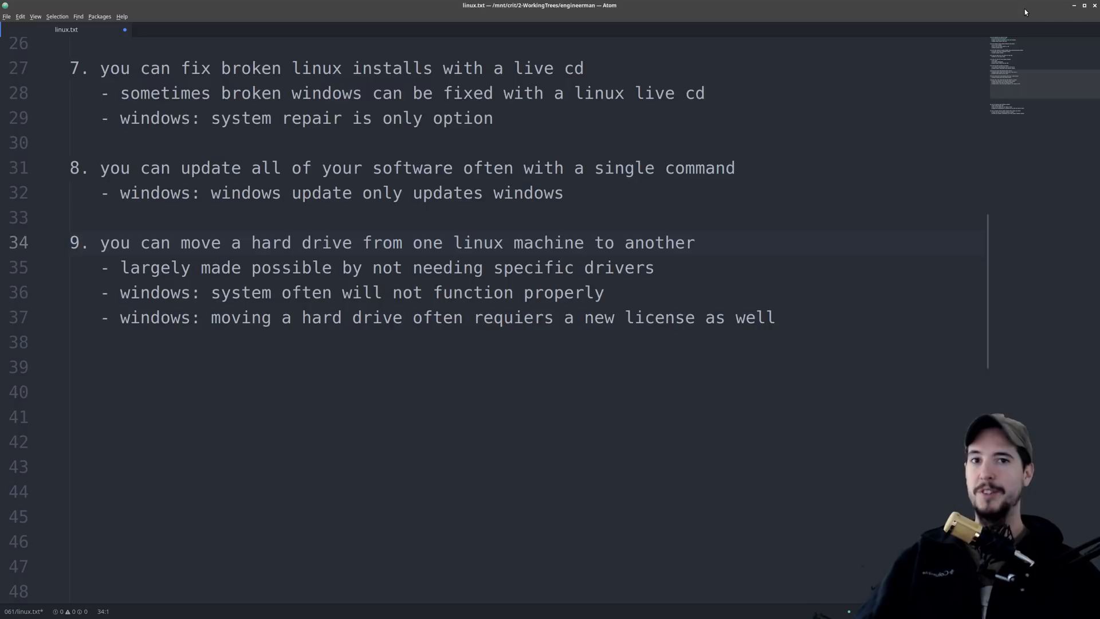
{"action": "left_click", "coordinate": [70, 242]}
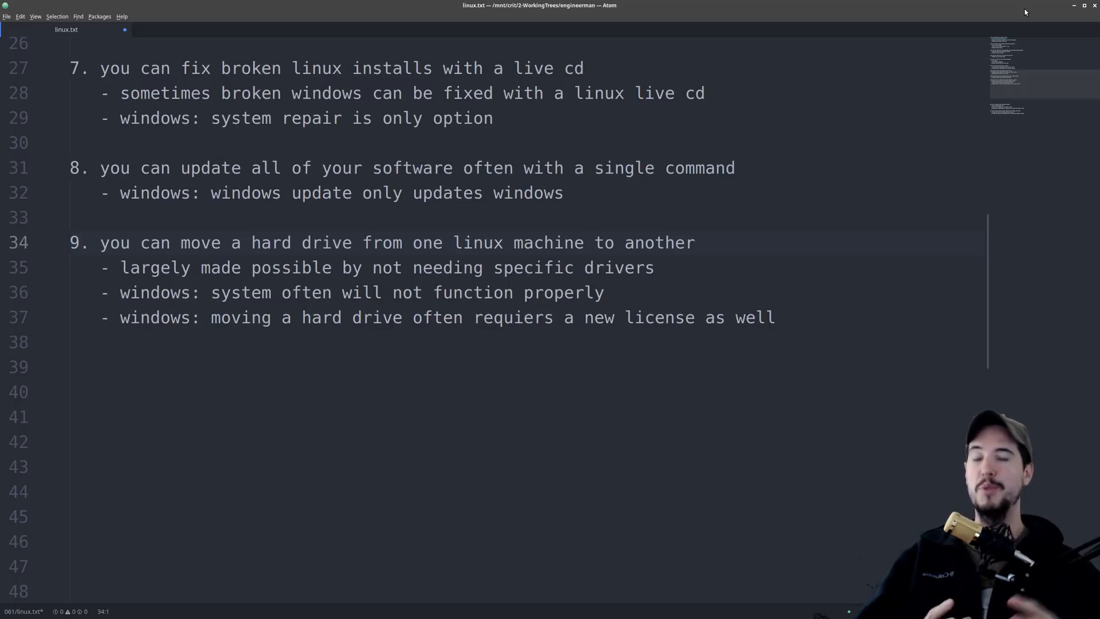
{"action": "left_click", "coordinate": [70, 242]}
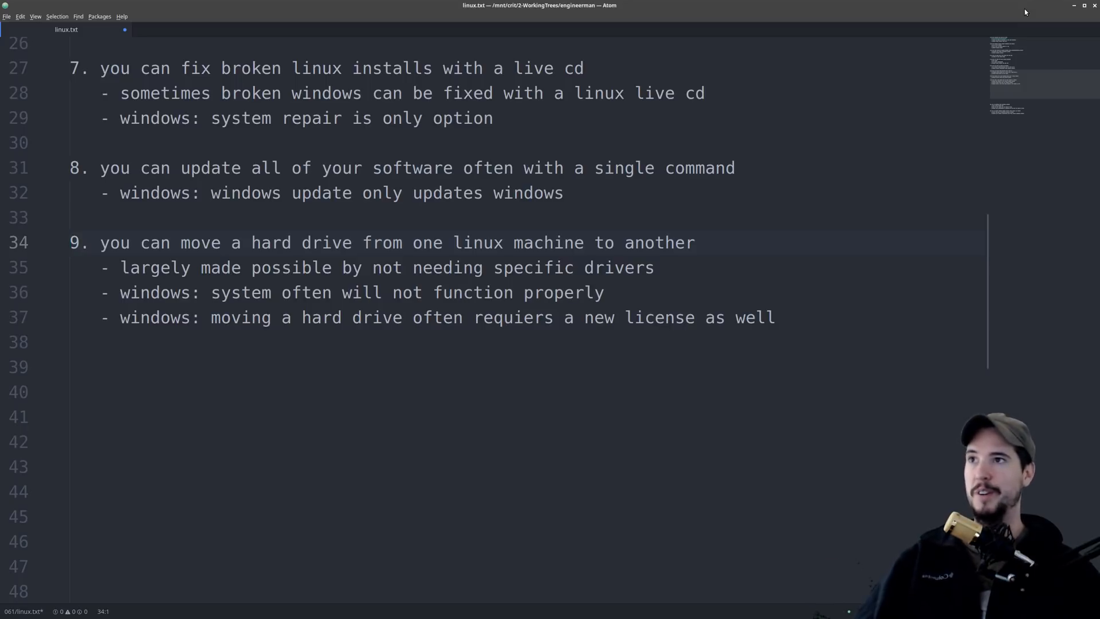
{"action": "left_click", "coordinate": [70, 242]}
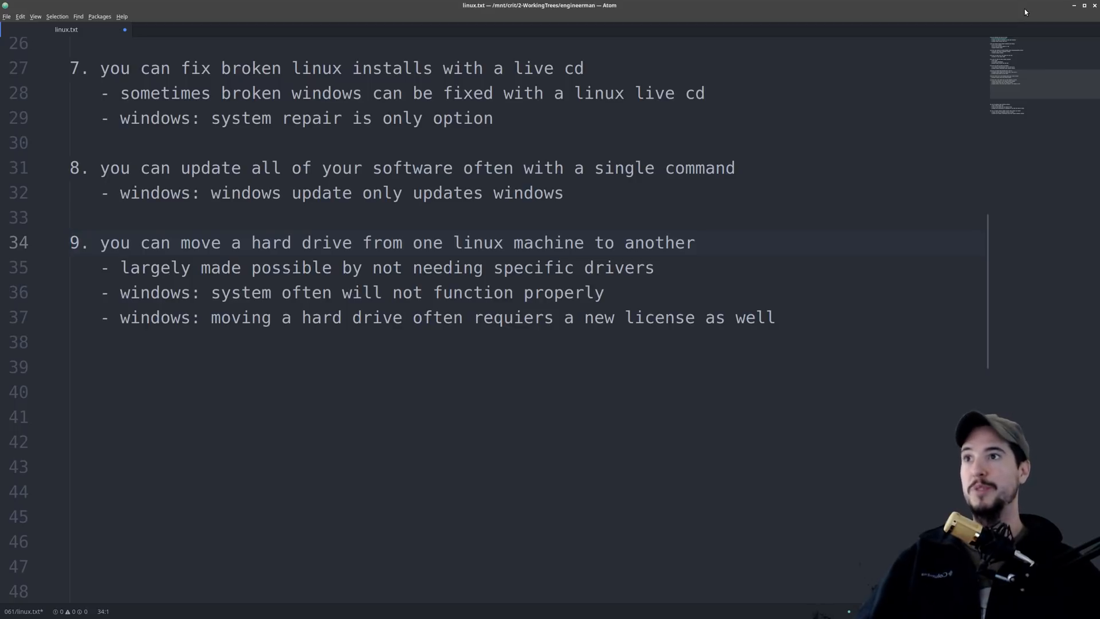
{"action": "left_click", "coordinate": [72, 241]}
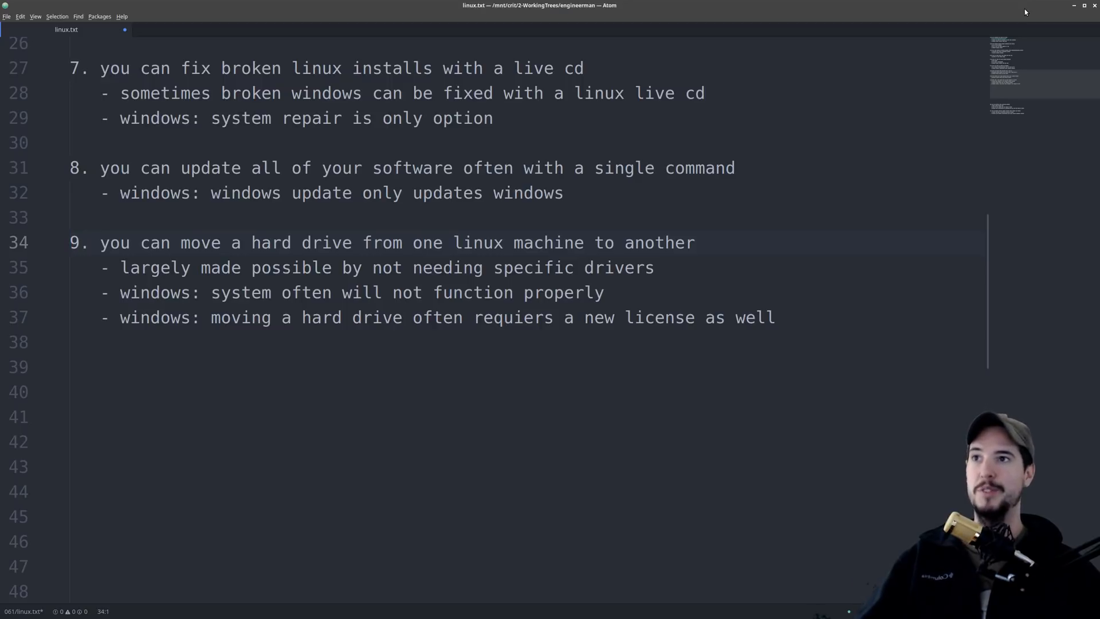
{"action": "left_click", "coordinate": [70, 242]}
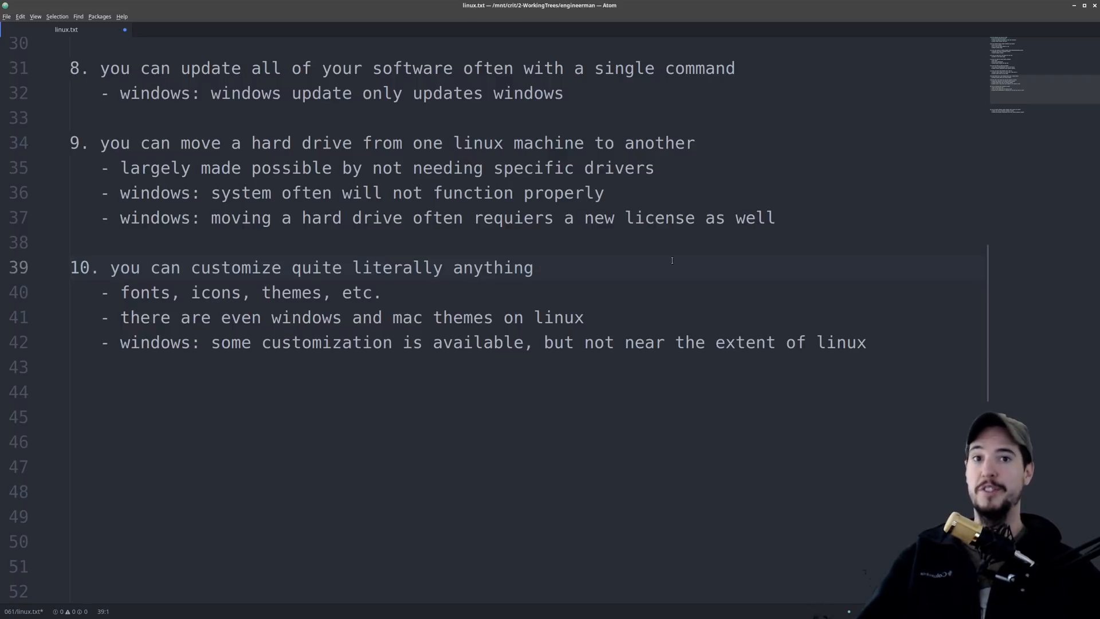
Add advantage 10 on customizing anything, with notes on fonts, themes and Windows' limits.
{"action": "scroll", "scroll_direction": "down", "scroll_amount": 3}
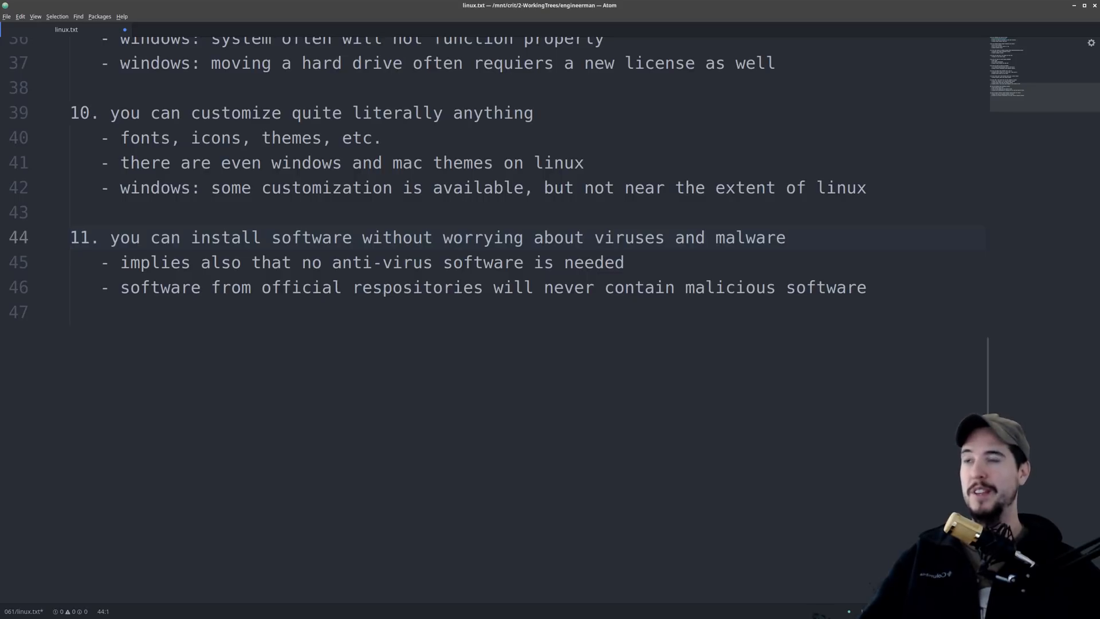
Add advantage 11: install software without virus worries, since no anti-virus is needed.
{"action": "left_click", "coordinate": [69, 237]}
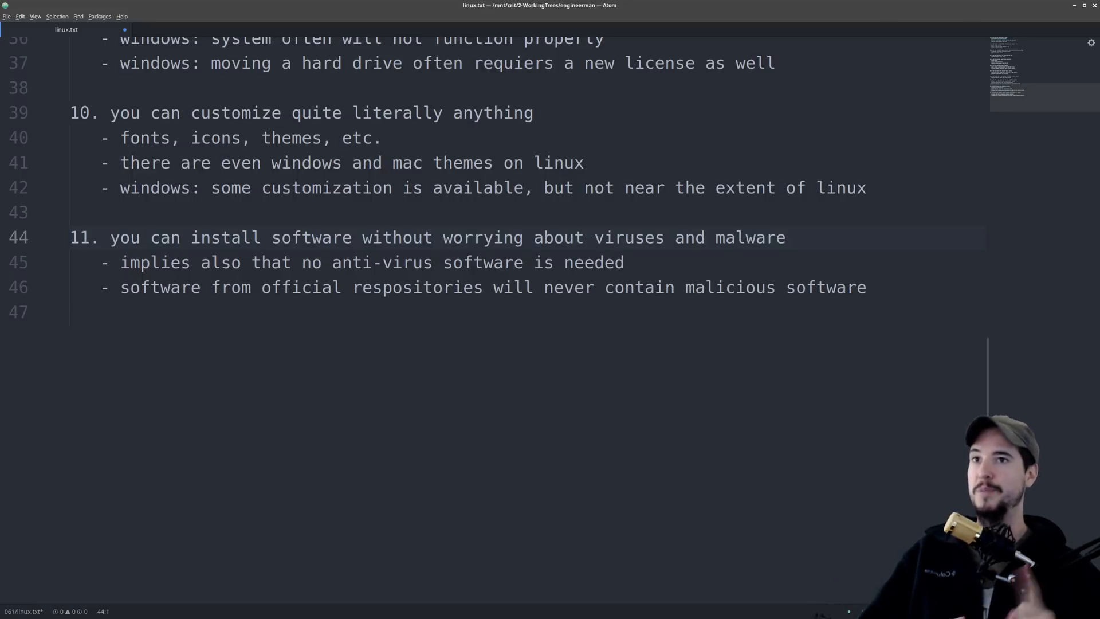
{"action": "left_click", "coordinate": [69, 237]}
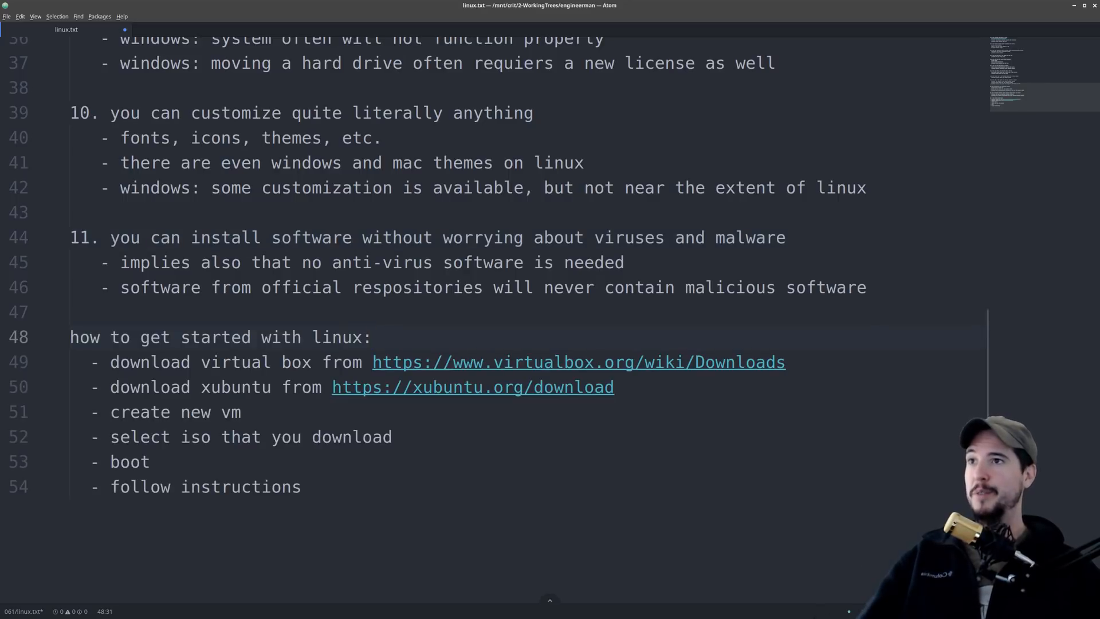
Write the getting-started steps: VirtualBox and Xubuntu links, create VM, select ISO, boot, follow instructions.
{"action": "left_click", "coordinate": [373, 337]}
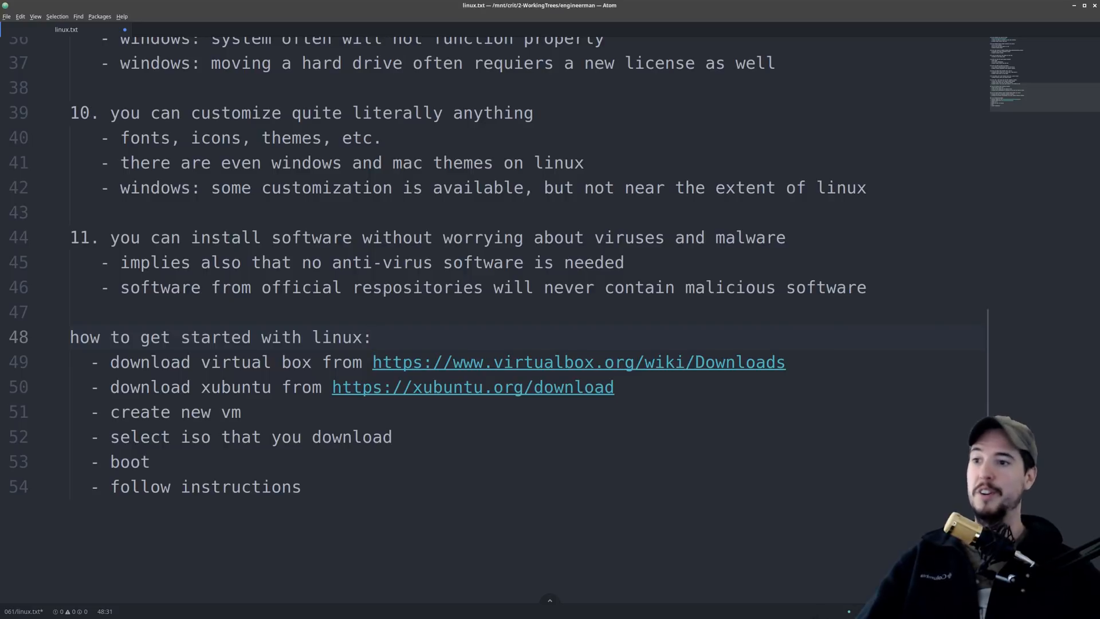
{"action": "left_click", "coordinate": [374, 337]}
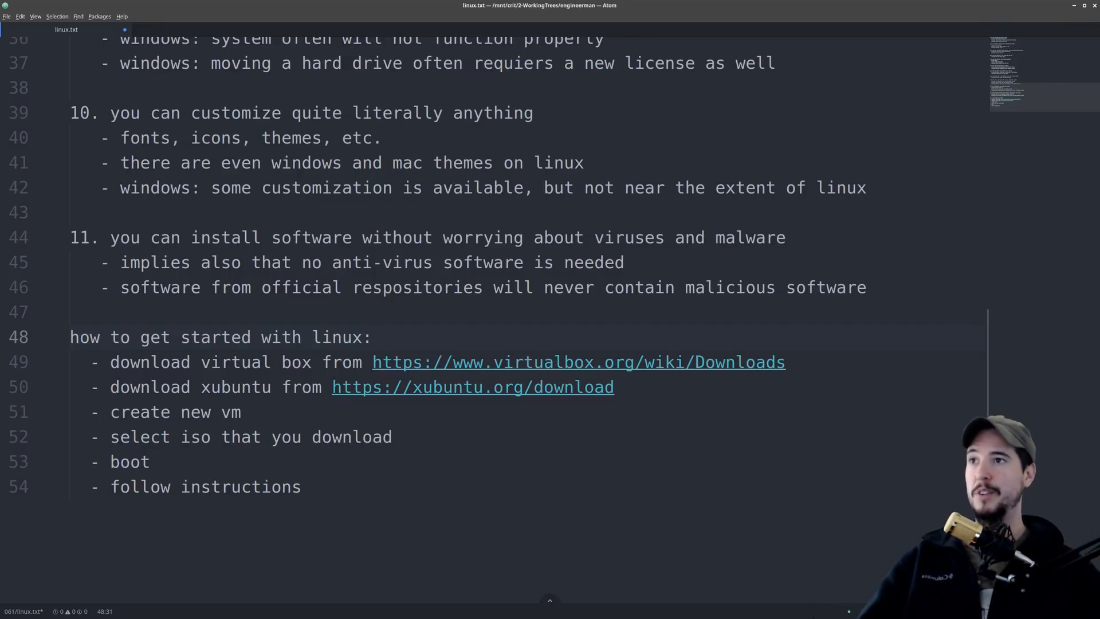
{"action": "left_click", "coordinate": [374, 336]}
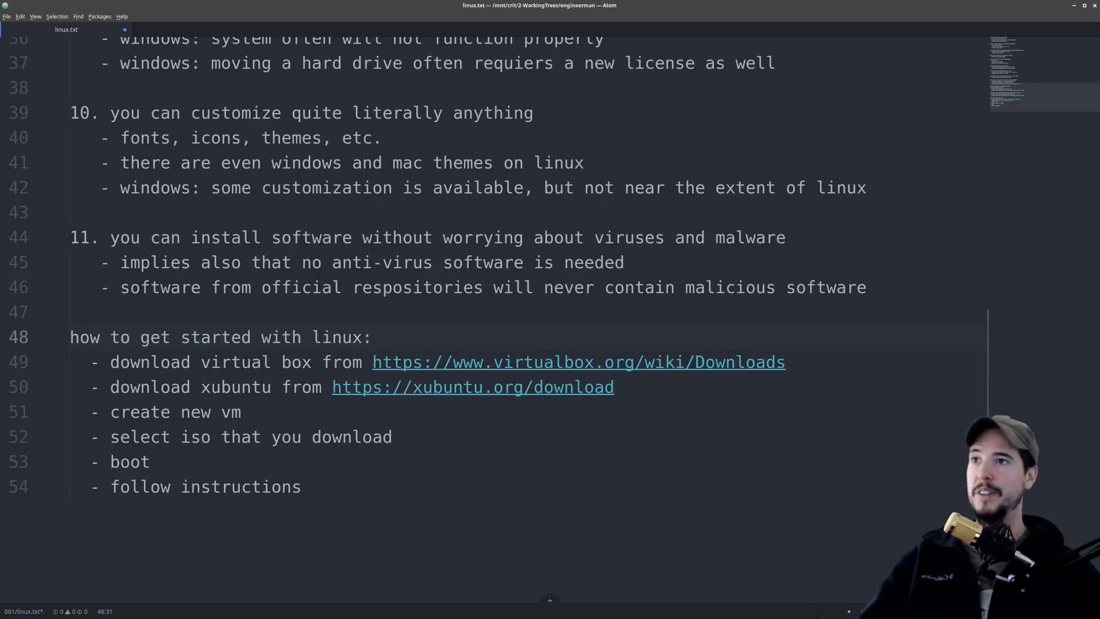
{"action": "left_click", "coordinate": [374, 337]}
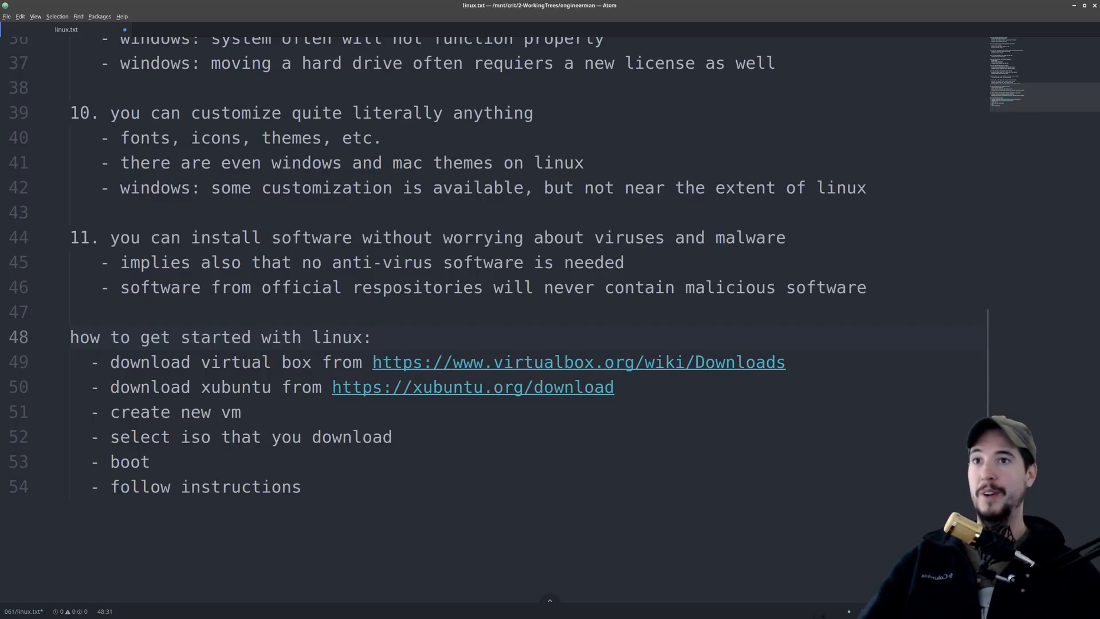
{"action": "left_click", "coordinate": [372, 337]}
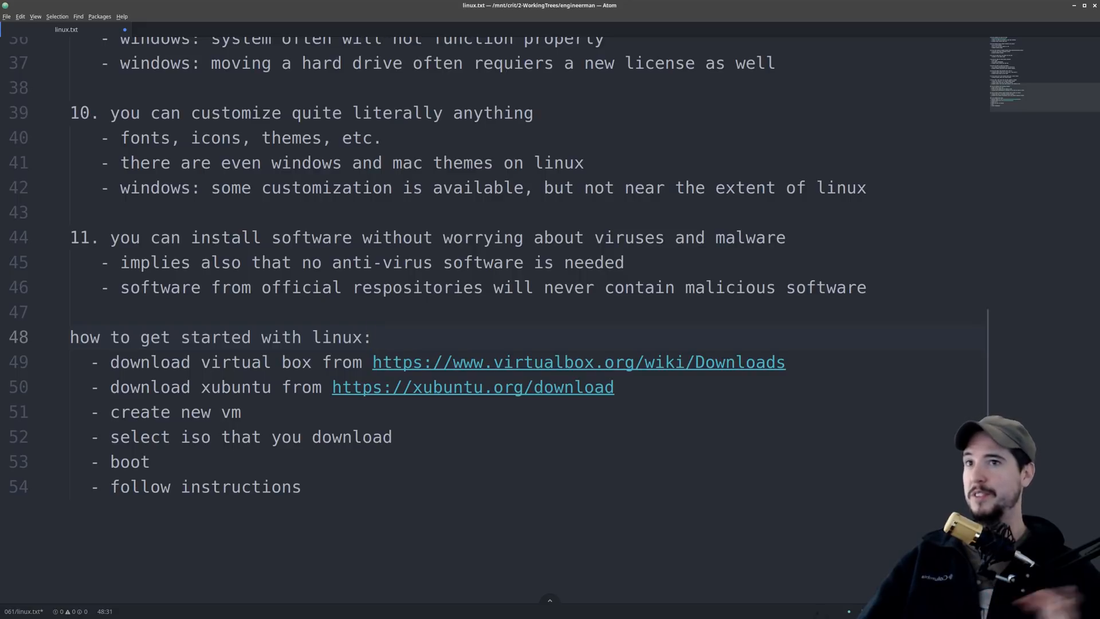
{"action": "left_click", "coordinate": [372, 336]}
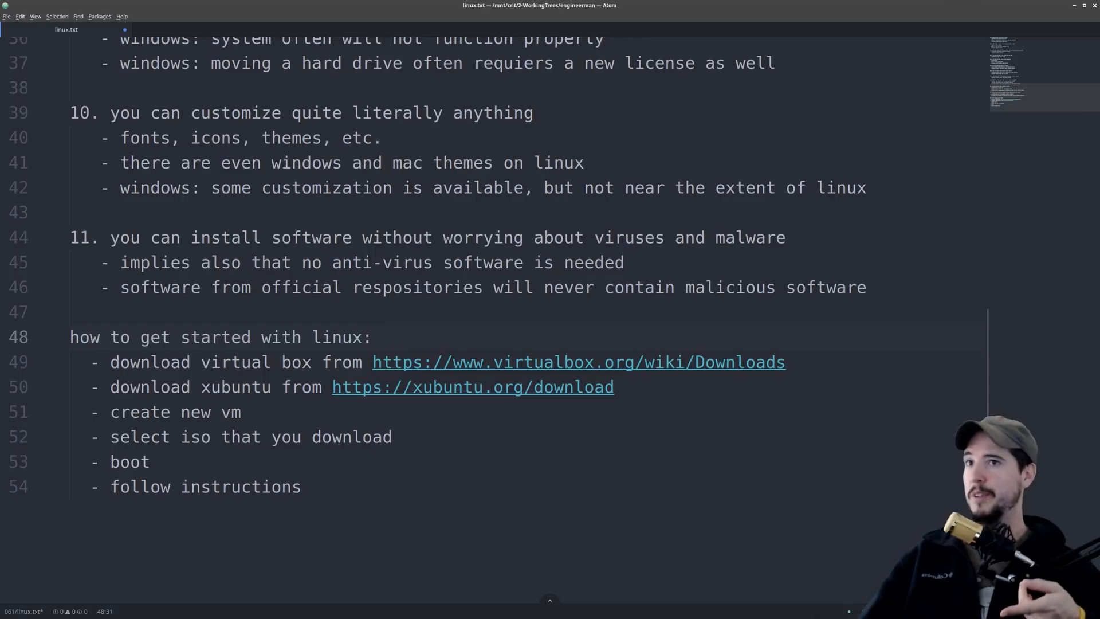
{"action": "left_click", "coordinate": [372, 337]}
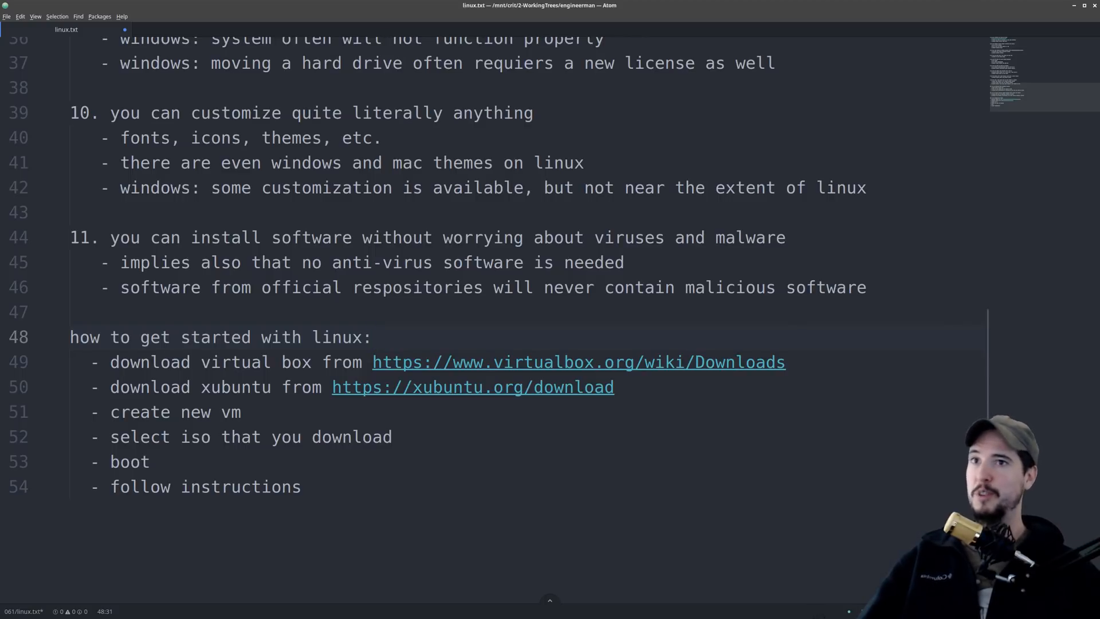
{"action": "left_click", "coordinate": [372, 337]}
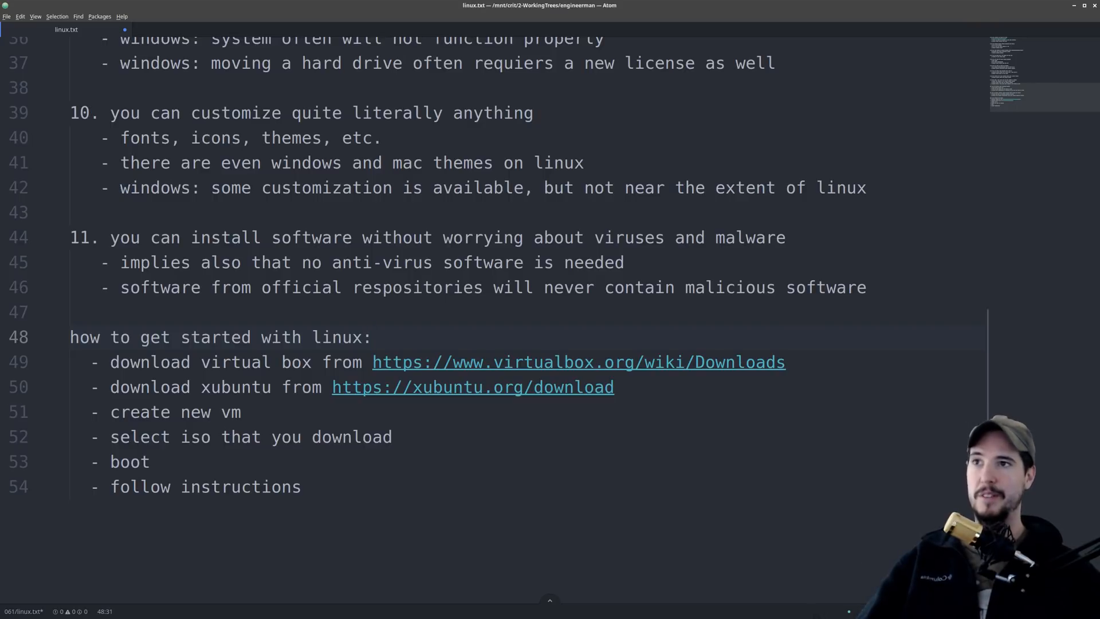
{"action": "left_click", "coordinate": [374, 337]}
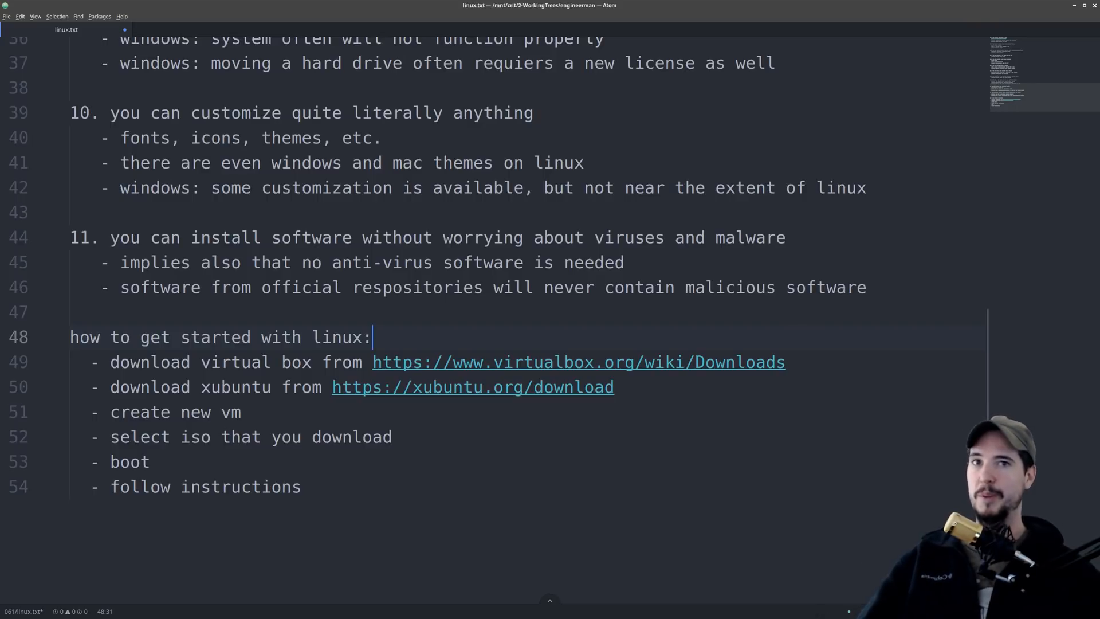